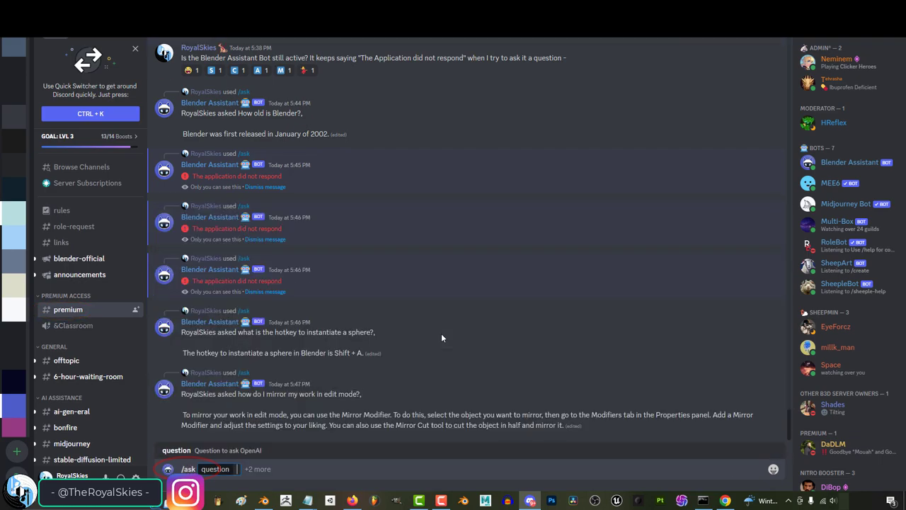
pyautogui.write("what if I don't want to use the mirror modifier, is")
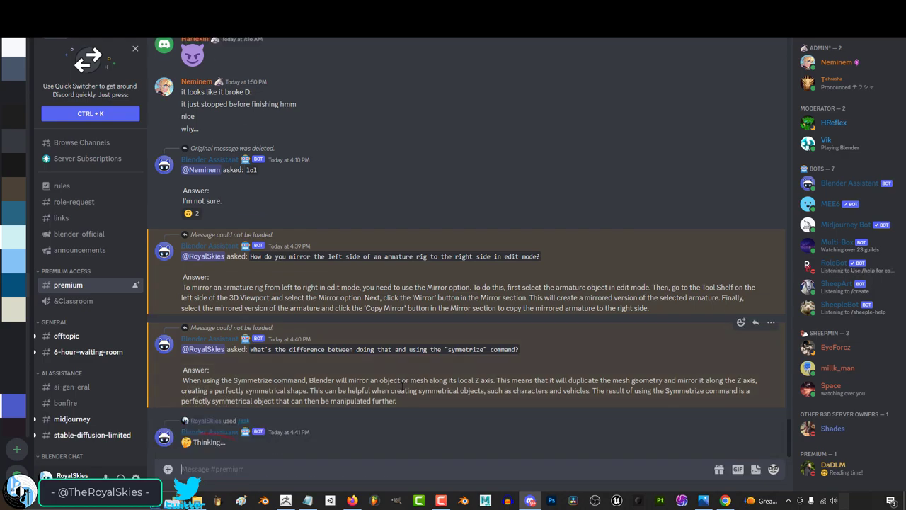
pyautogui.scroll(-3)
pyautogui.write('/ask question How hold is')
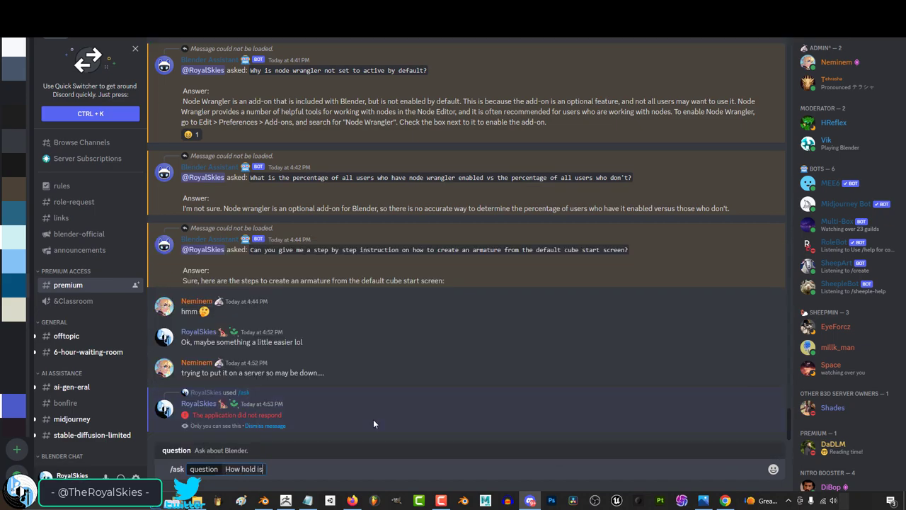
pyautogui.write('How does the solidify modifier mirror work')
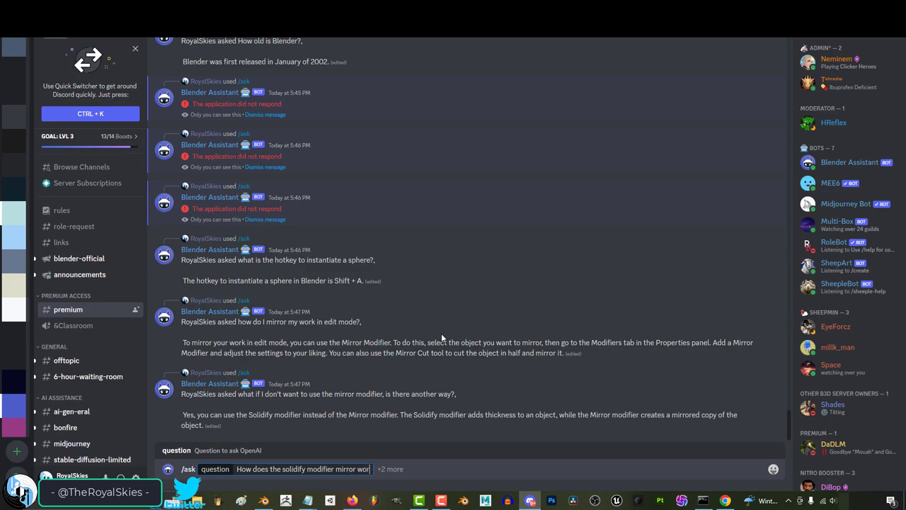